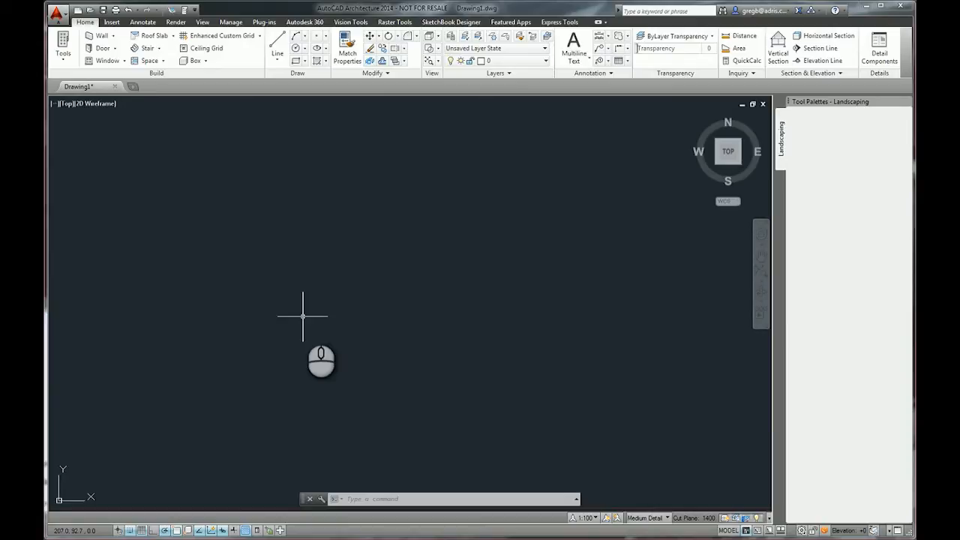
mouse_move(270, 290)
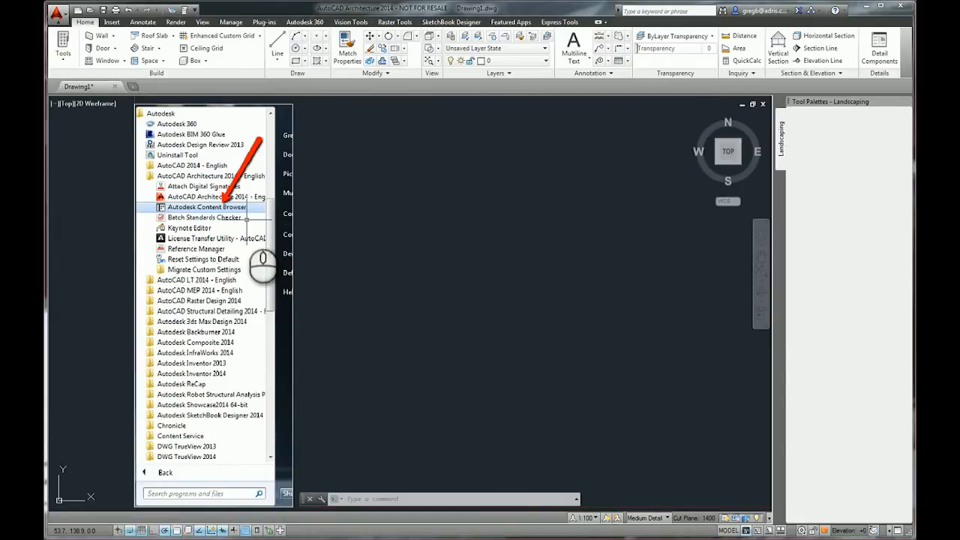
- Launch Autodesk Content Browser from the AutoCAD Architecture 2014 Start menu folder
click(54, 13)
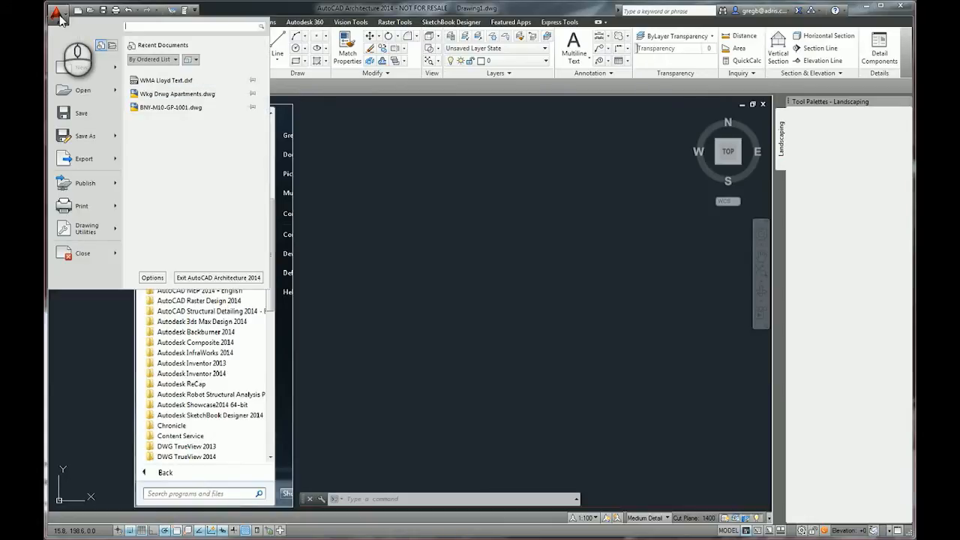
- Search the Application menu for 'cont' and open Content Browser from the results
text(content b)
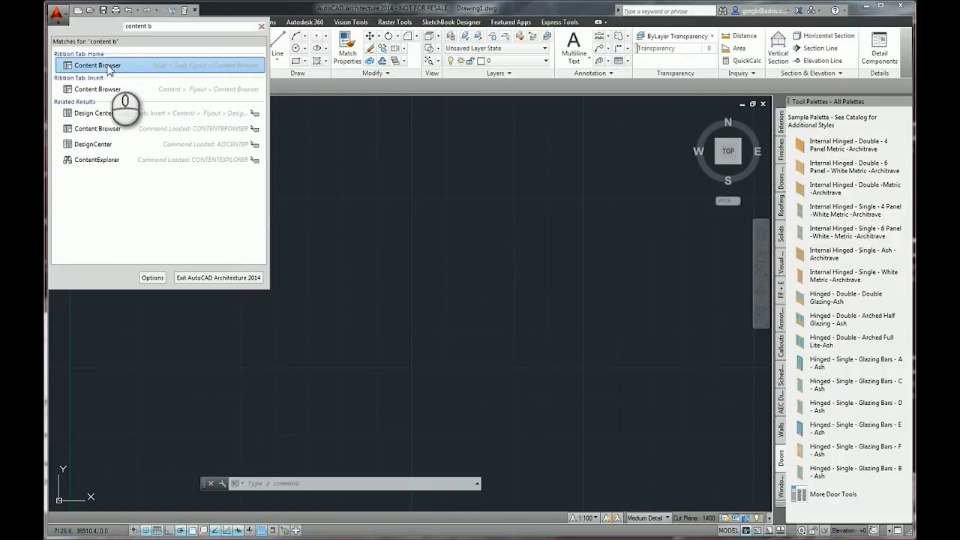
mouse_move(113, 68)
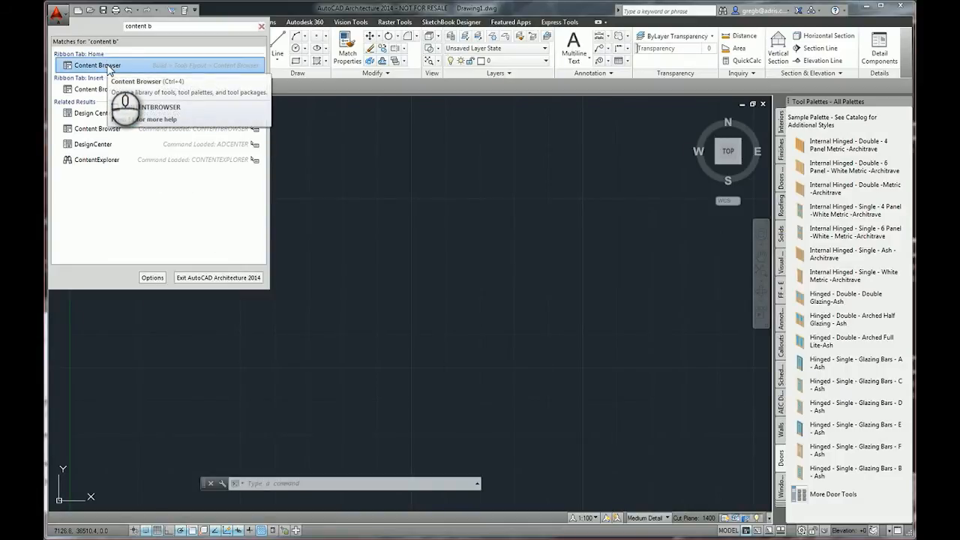
click(99, 65)
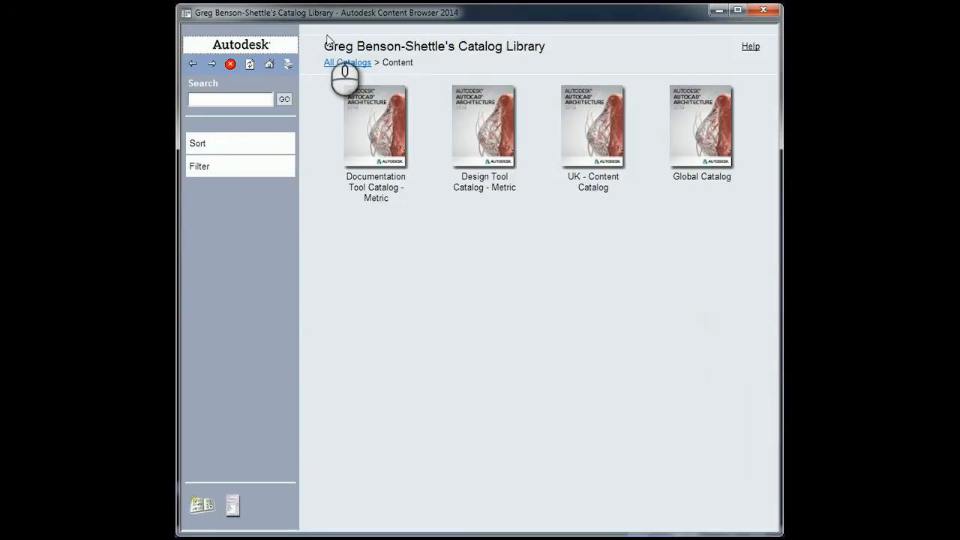
mouse_move(642, 8)
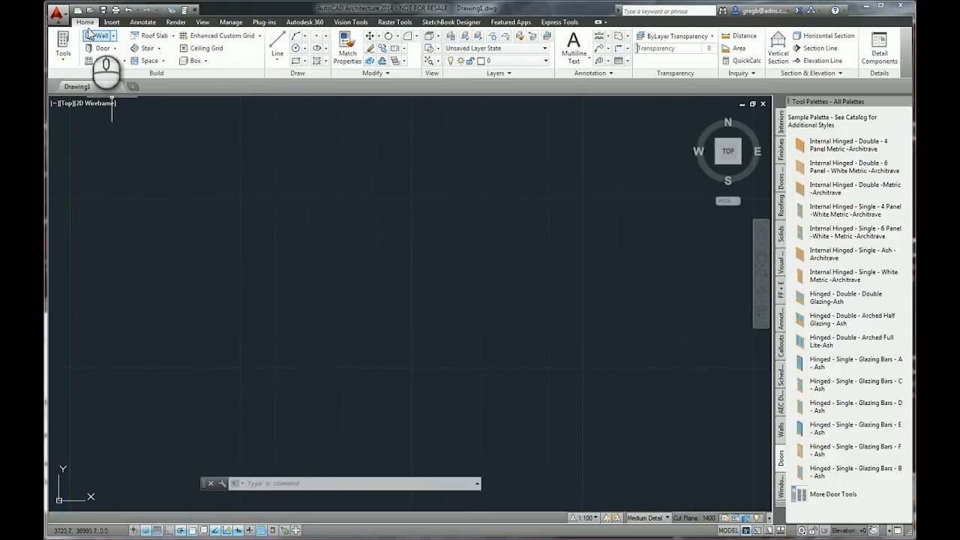
- Reopen the Content Browser from Tools and type 'trees' in its search box
click(61, 45)
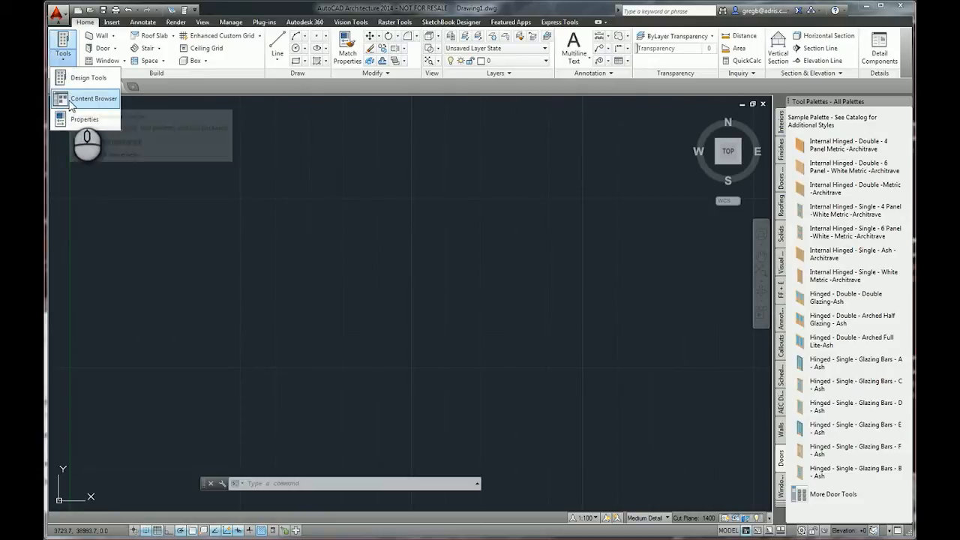
click(86, 98)
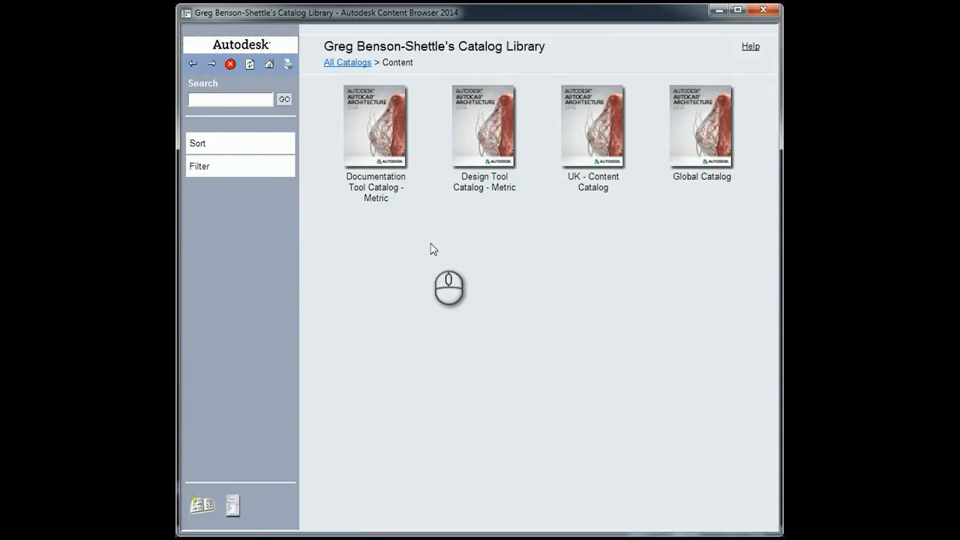
mouse_move(410, 229)
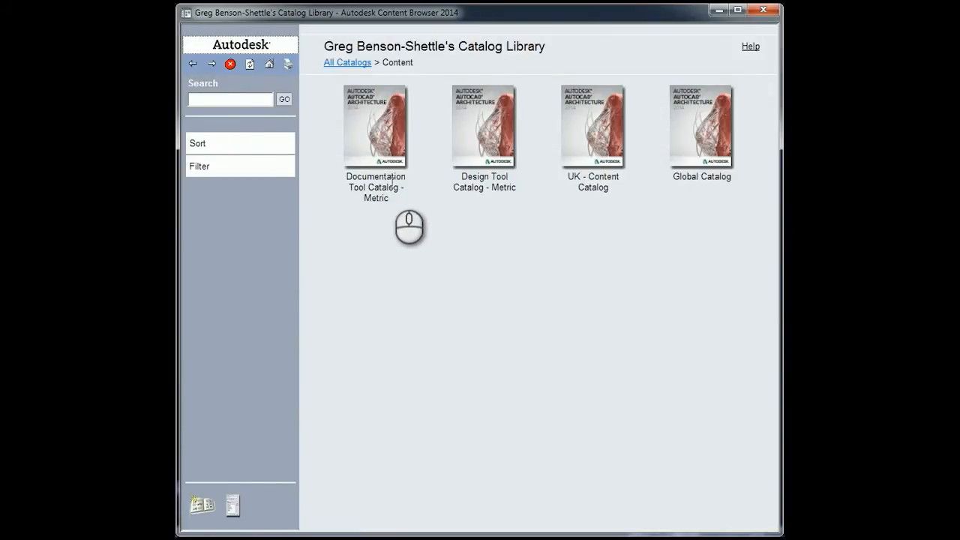
mouse_move(694, 222)
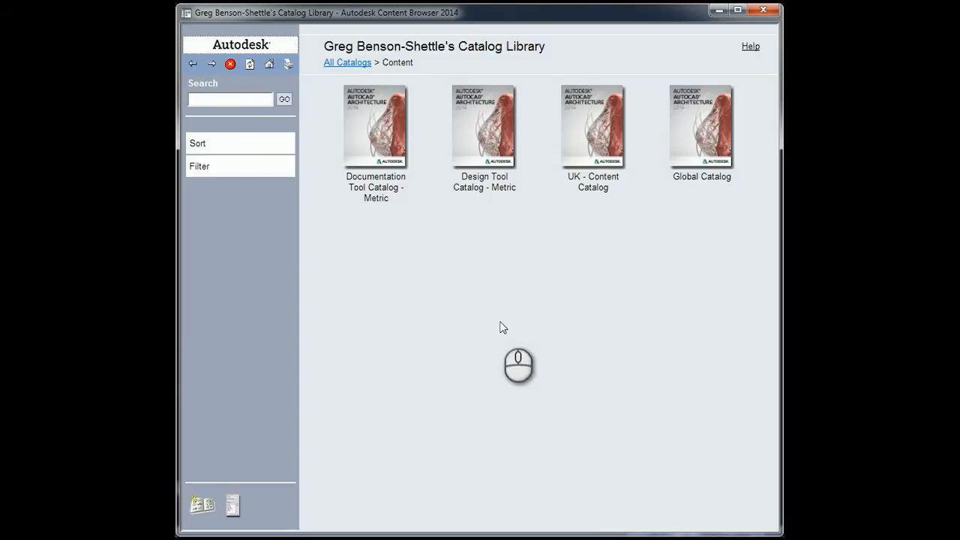
click(199, 144)
text(trees)
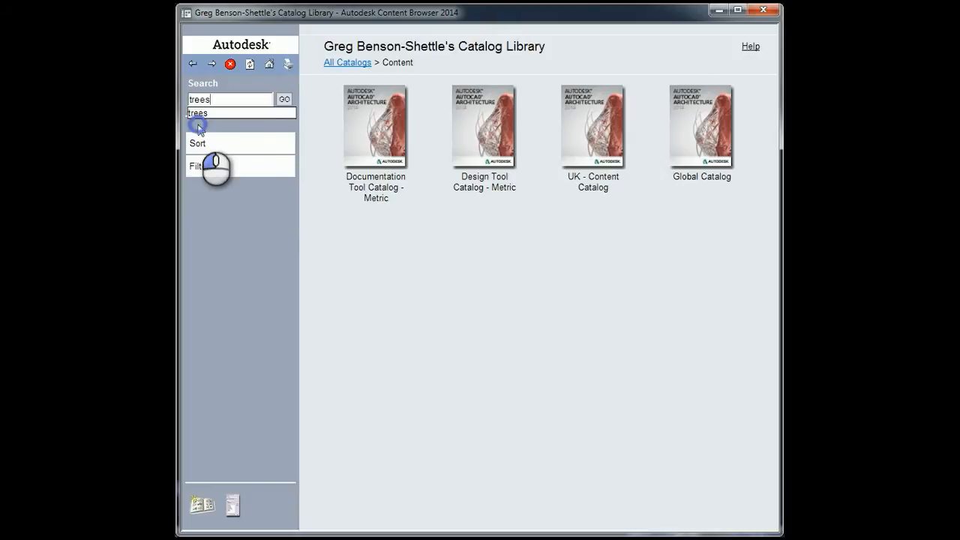
- Run the 'trees' catalog search and open the 2D Trees category
click(197, 143)
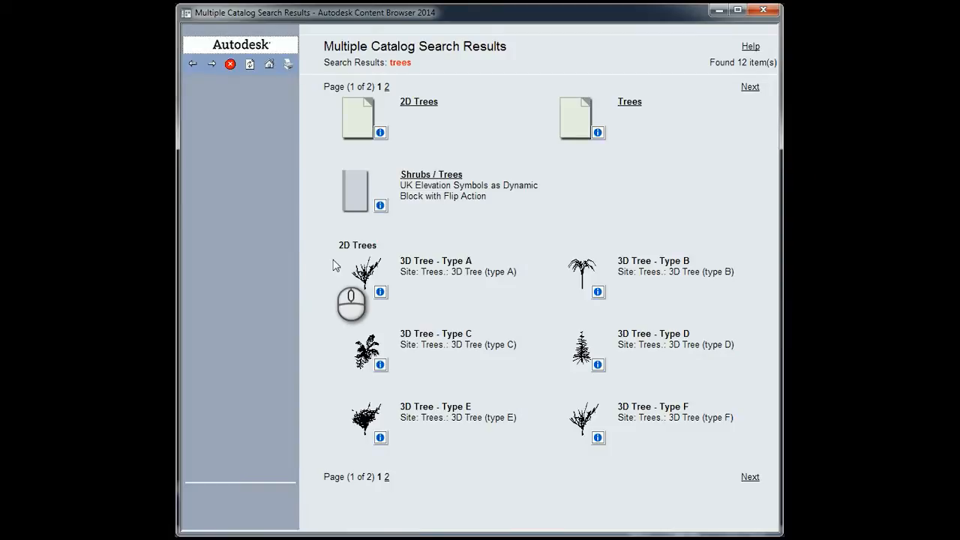
mouse_move(411, 110)
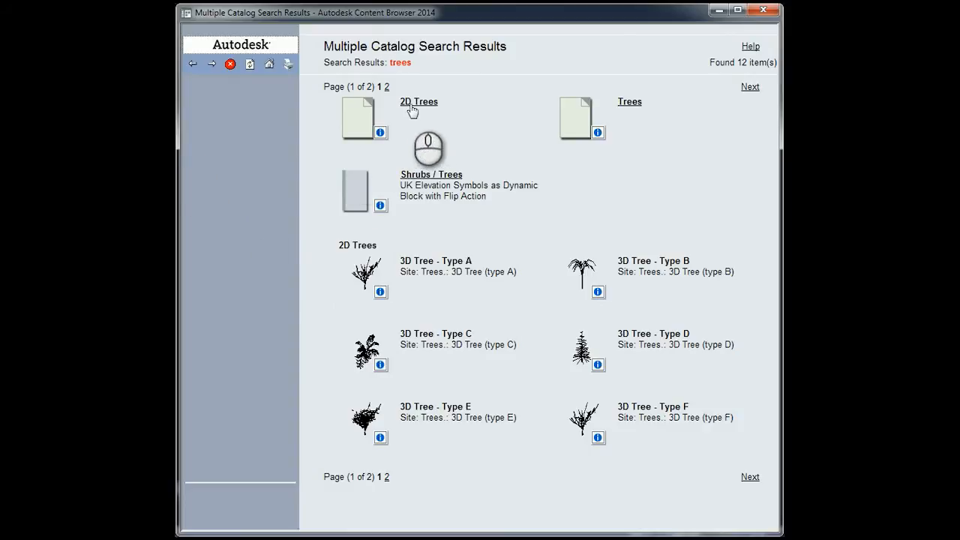
click(418, 101)
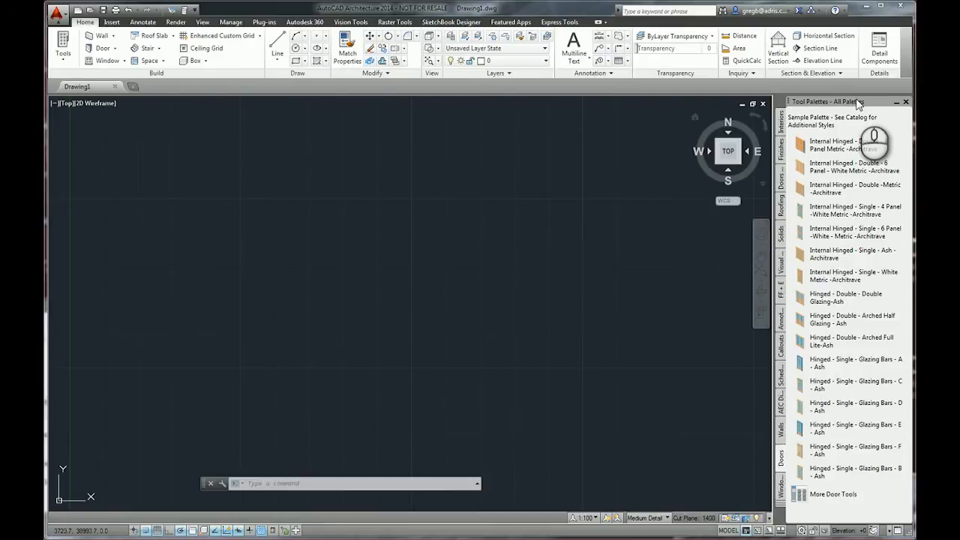
- Switch the tool palettes to the Landscaping palette group
right_click(840, 101)
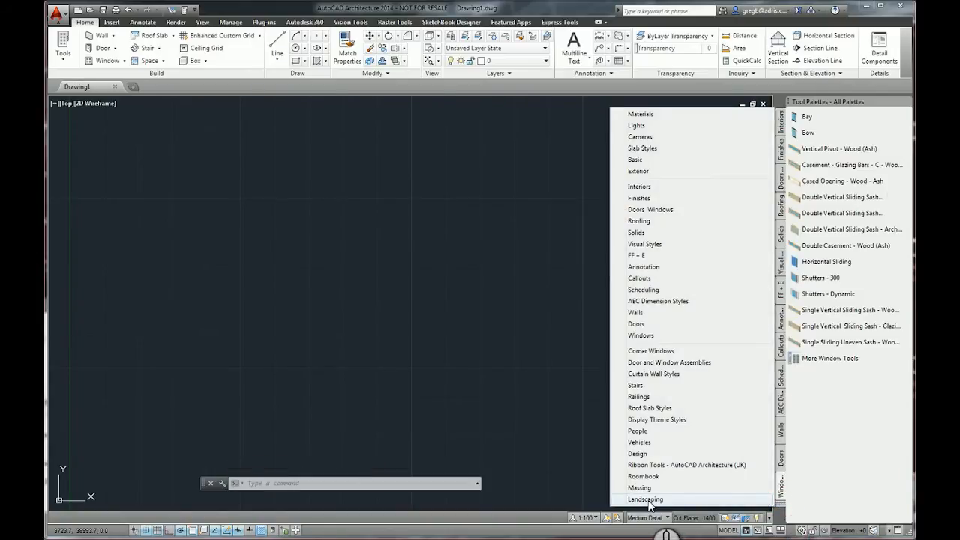
click(645, 499)
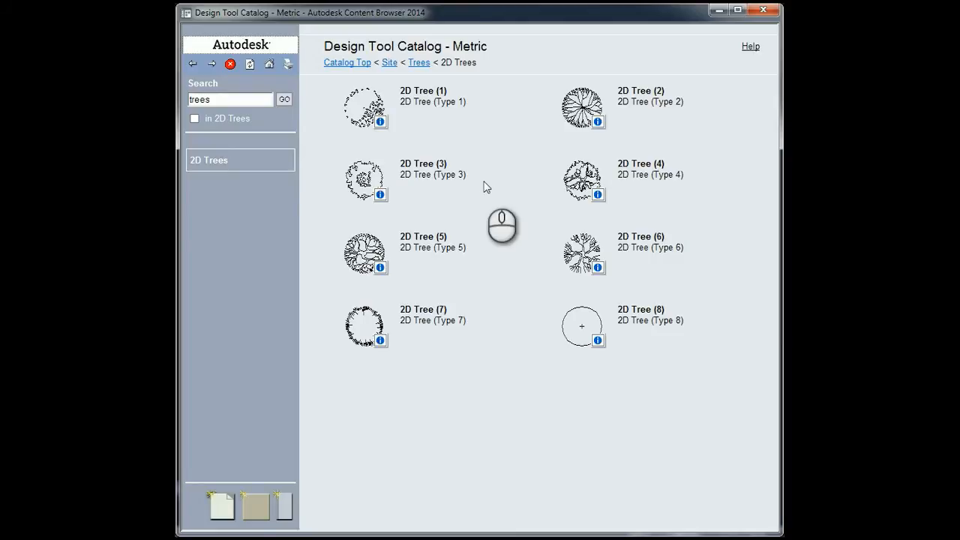
mouse_move(397, 133)
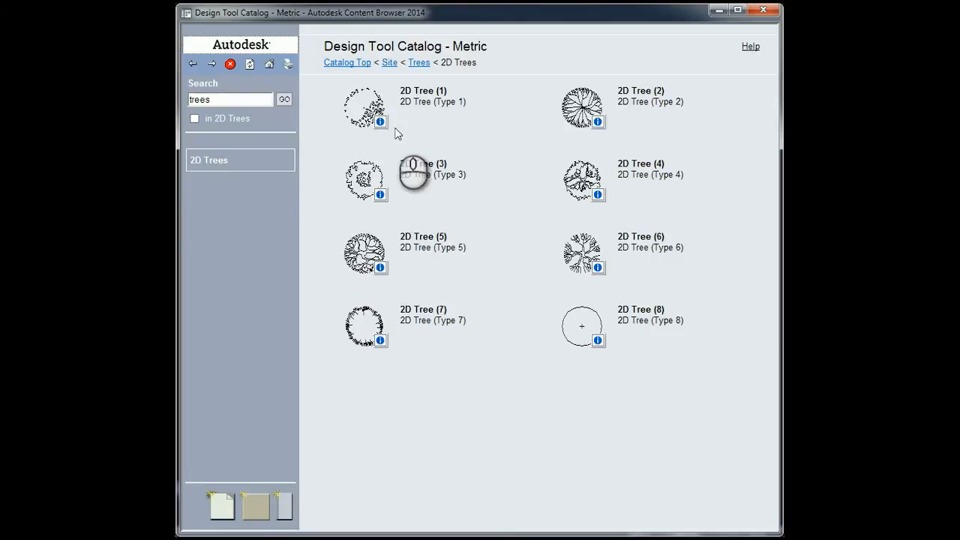
mouse_move(400, 121)
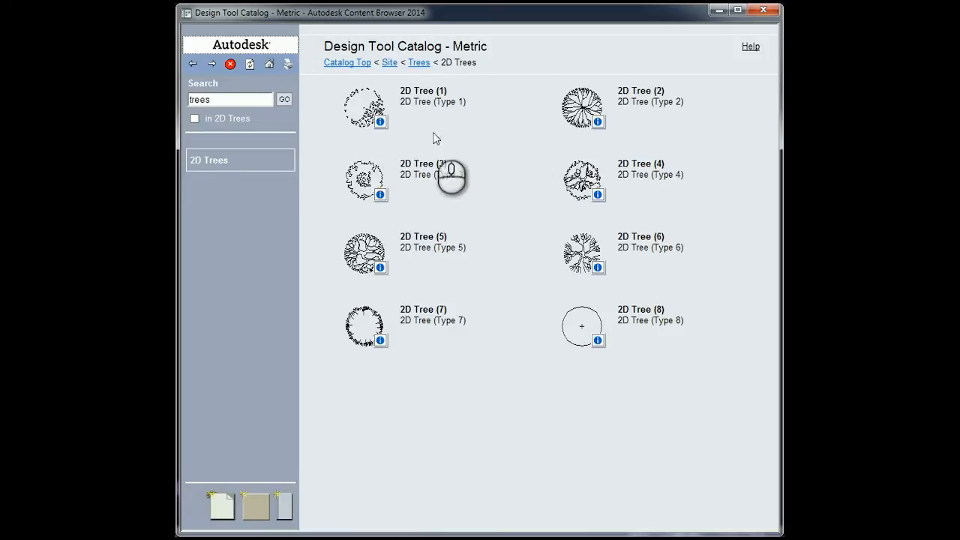
mouse_move(399, 307)
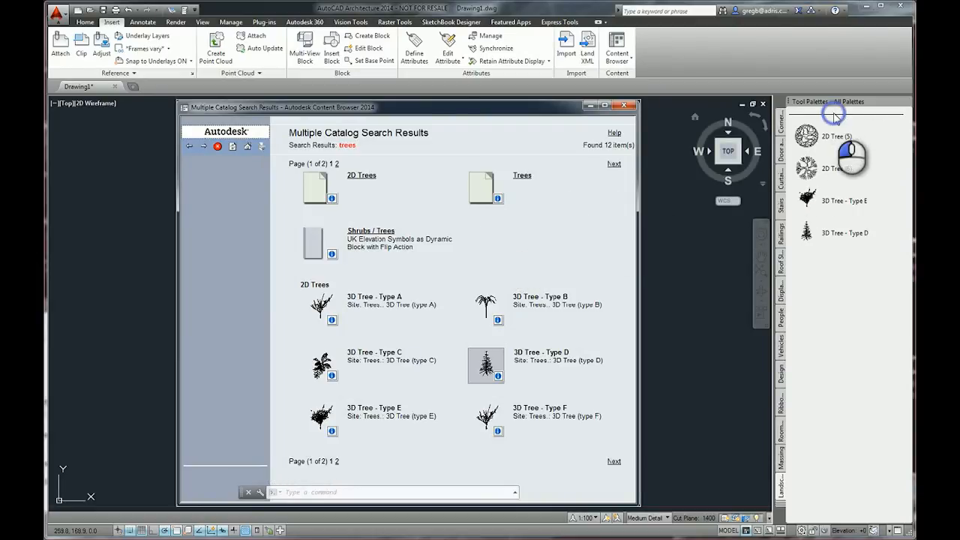
mouse_move(839, 120)
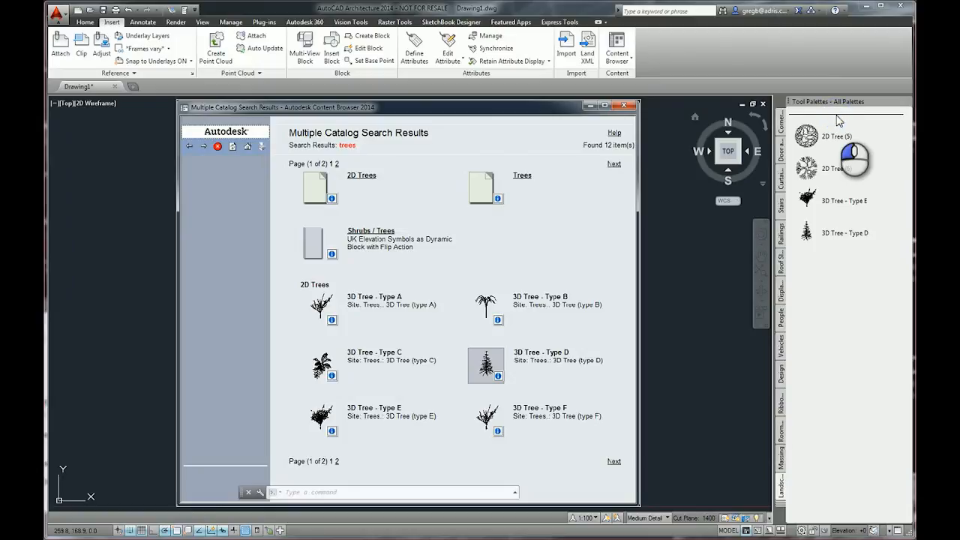